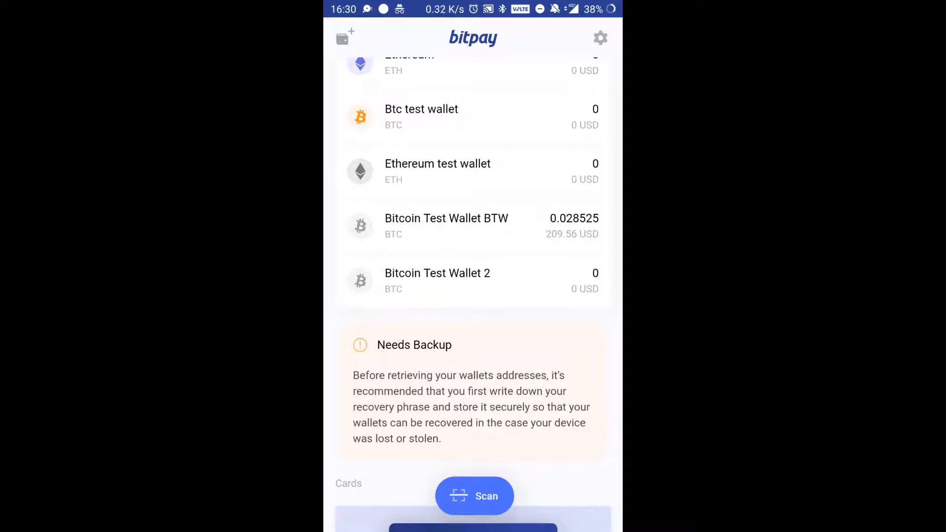
Open Bitcoin Test Wallet 2 to view its activity page with zero BTC balance
left_click(437, 281)
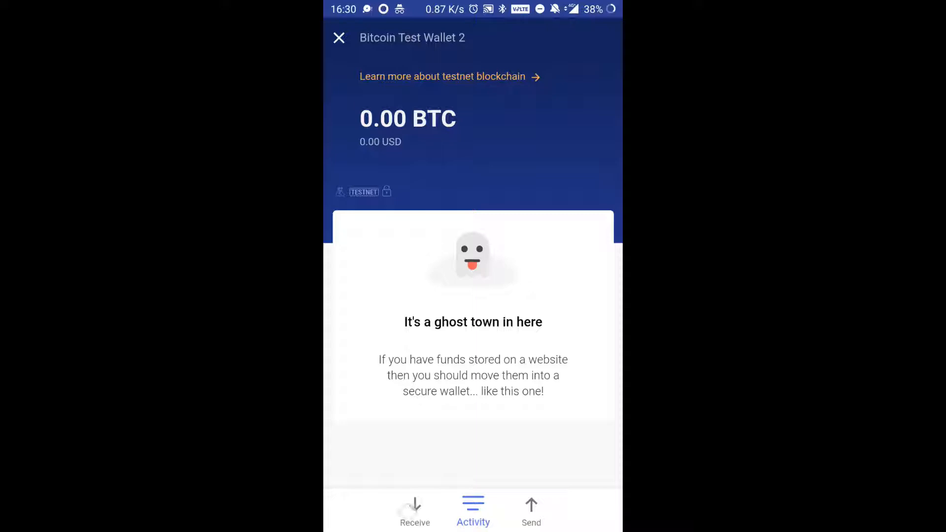
Copy Bitcoin Test Wallet 2's receiving address to the clipboard and return to the wallet list
left_click(415, 512)
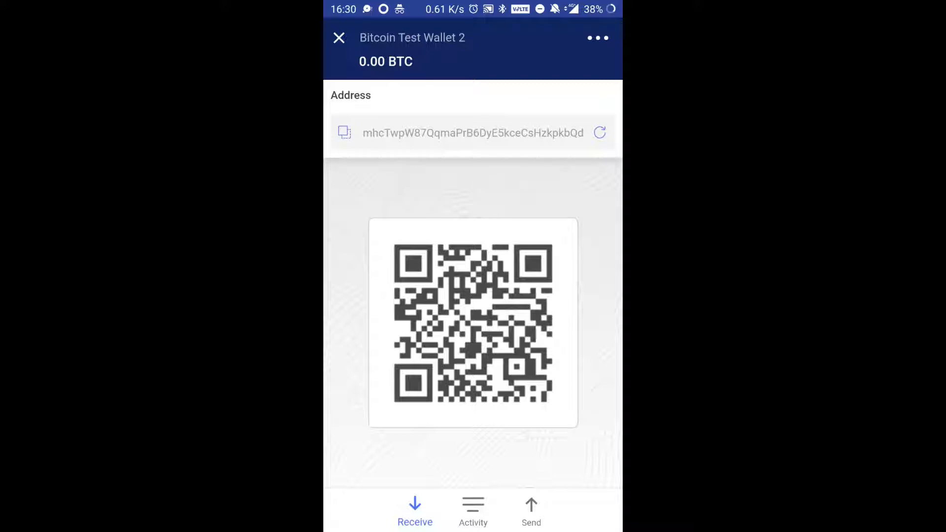
left_click(344, 132)
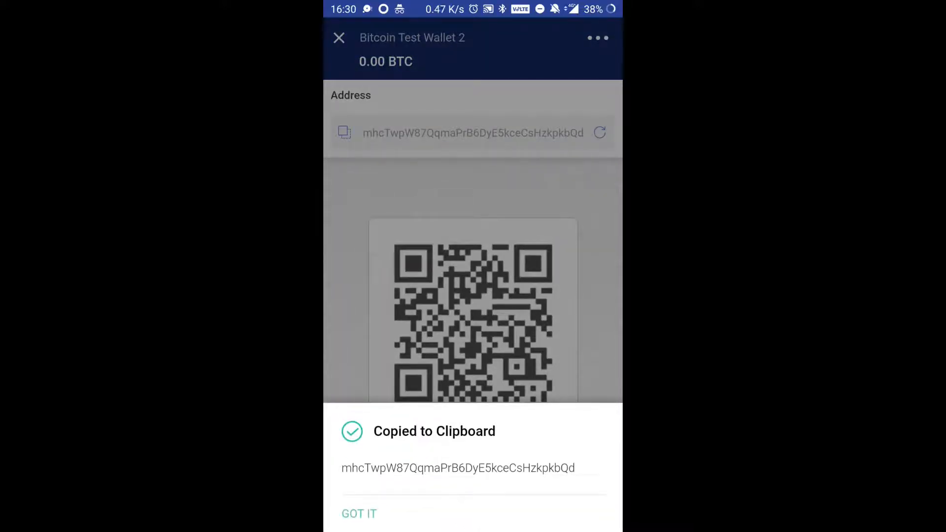
left_click(359, 513)
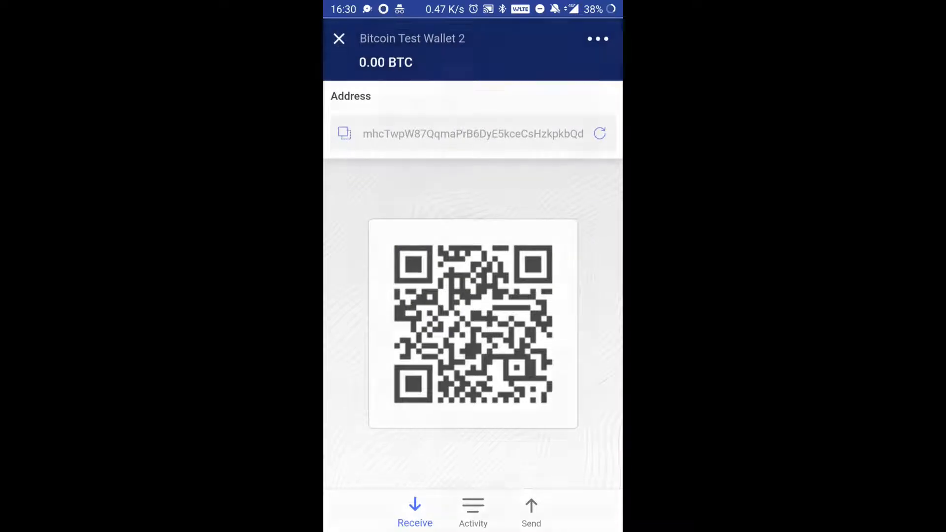
left_click(339, 39)
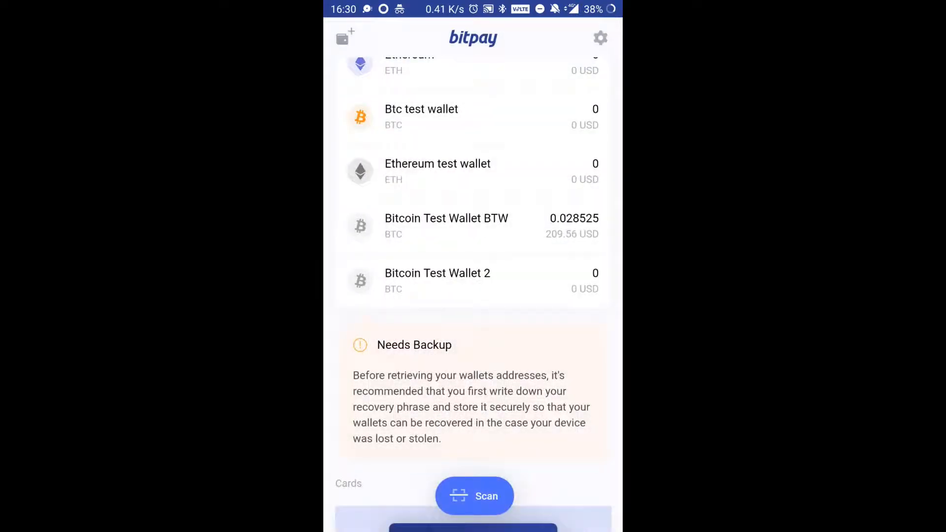
Begin a send from Bitcoin Test Wallet BTW with Test Wallet 2's pasted address as recipient
left_click(445, 227)
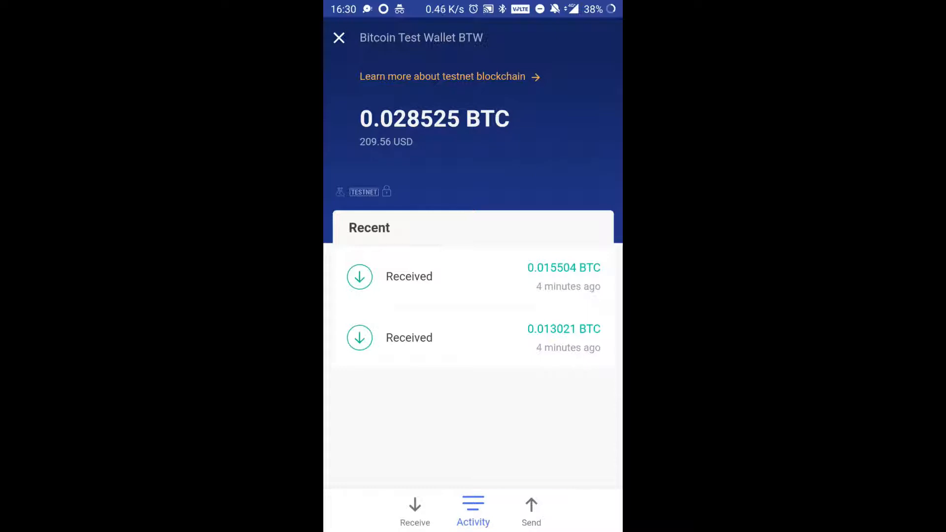
left_click(529, 510)
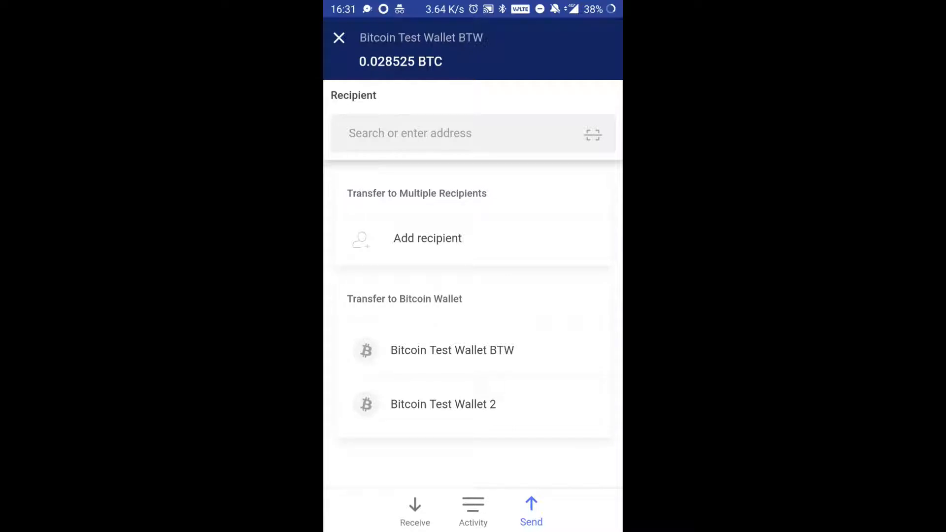
left_click(409, 133)
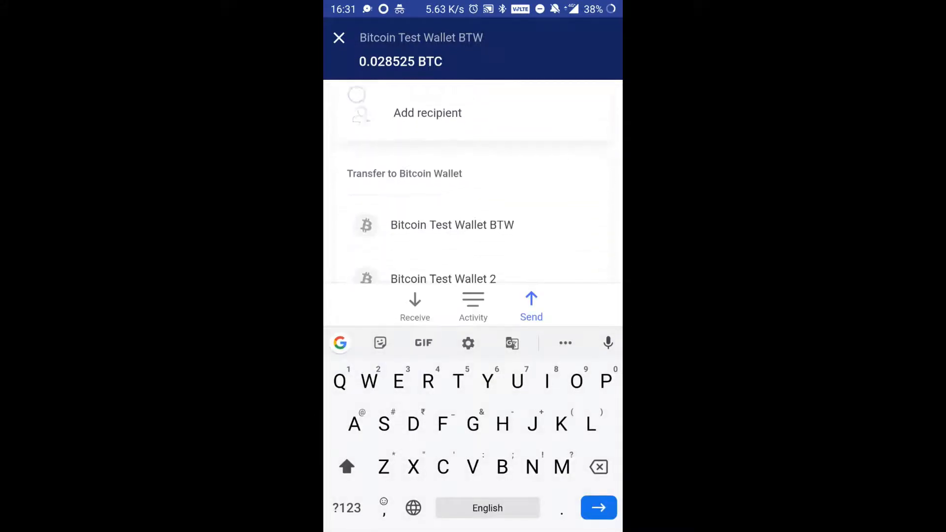
left_click(426, 112)
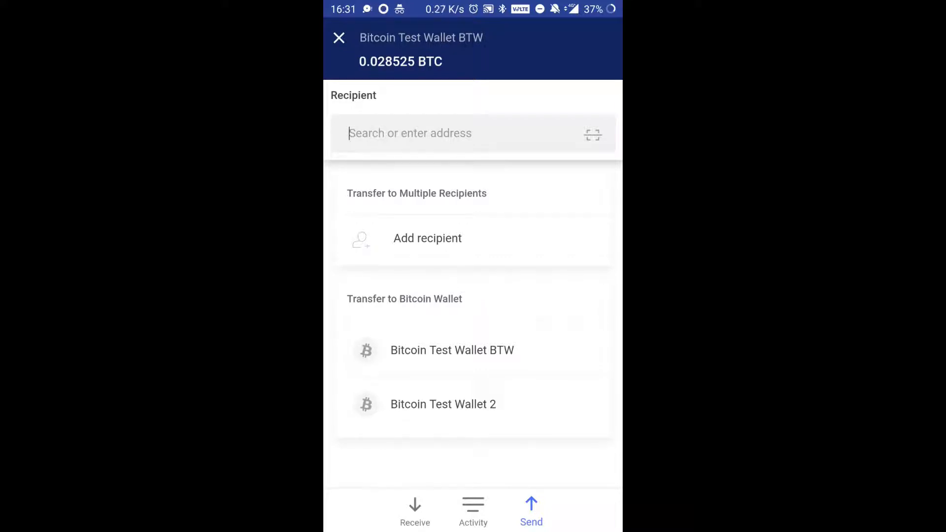
left_click(423, 133)
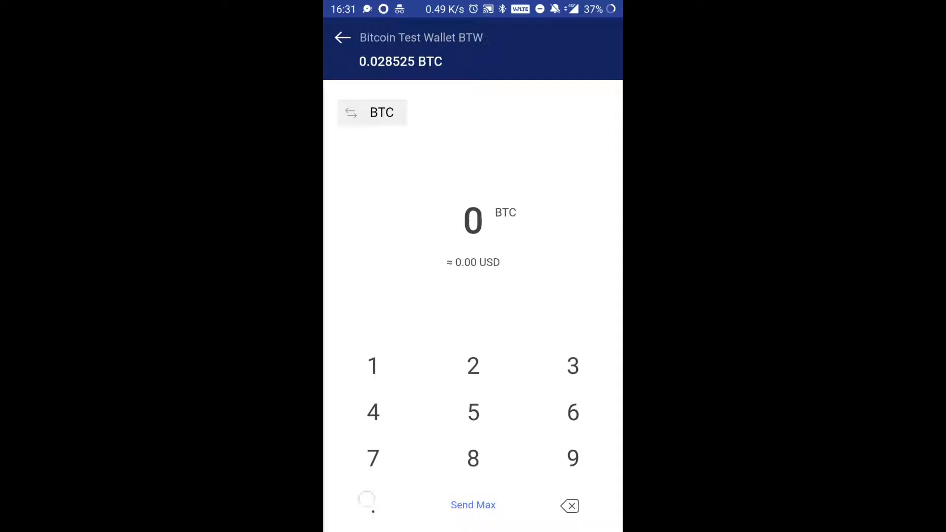
Enter 0.0005 BTC on the keypad and continue to the confirm screen
left_click(372, 504)
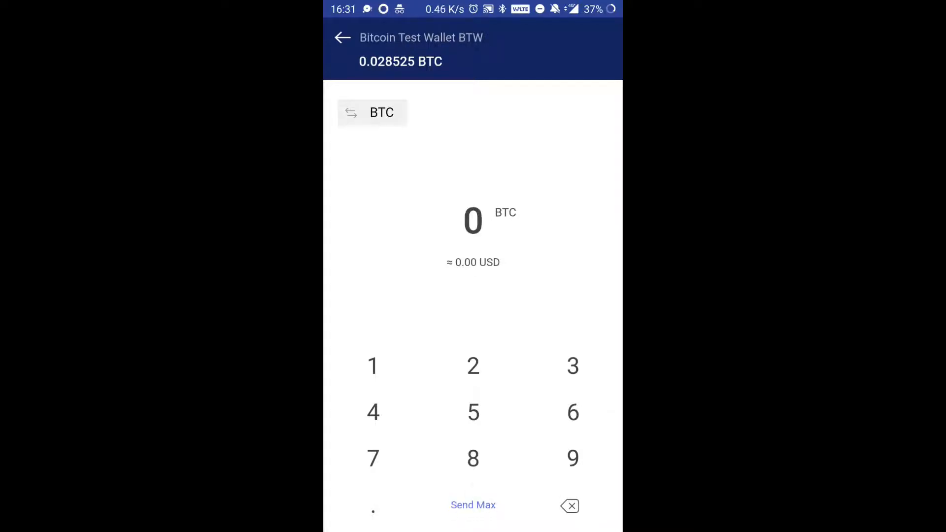
left_click(372, 511)
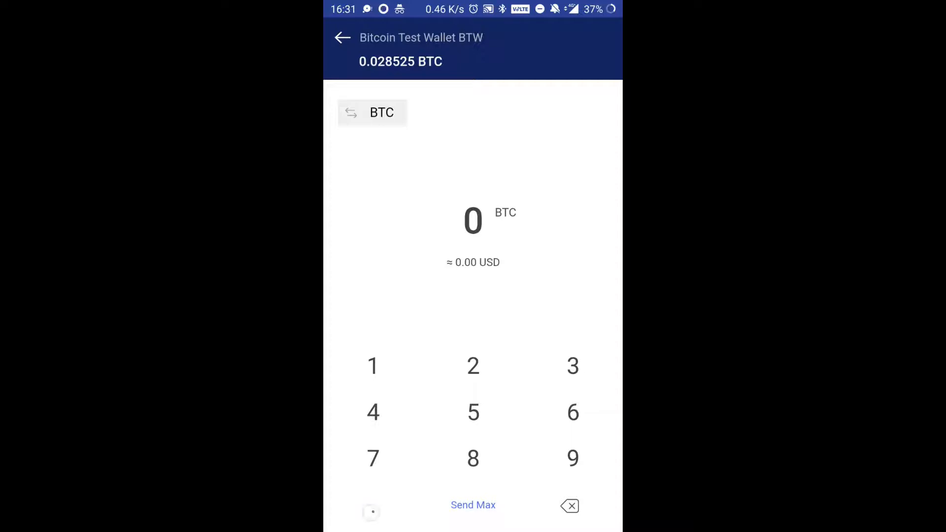
left_click(373, 511)
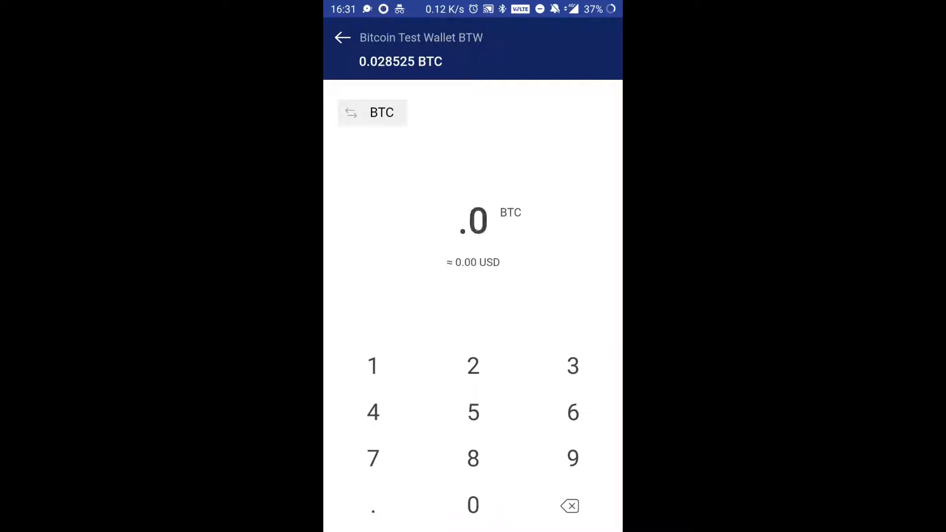
left_click(473, 504)
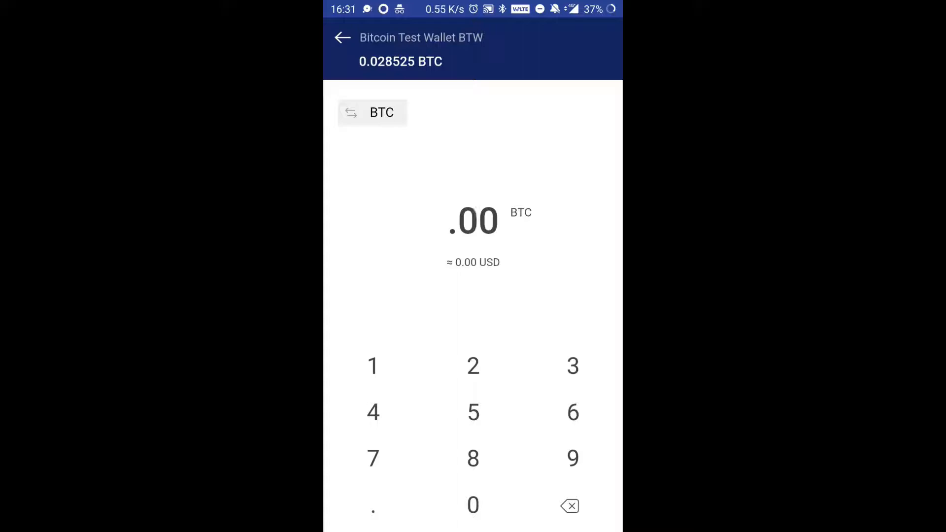
left_click(473, 504)
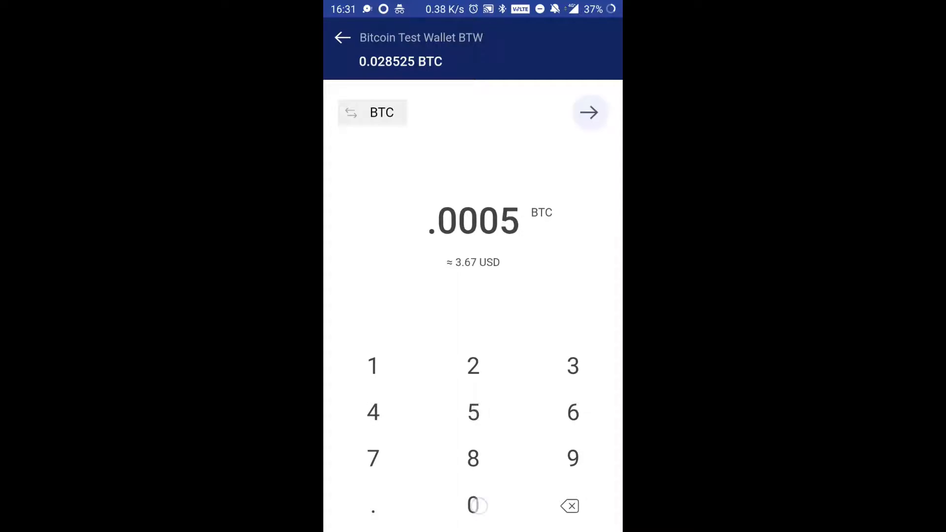
left_click(473, 504)
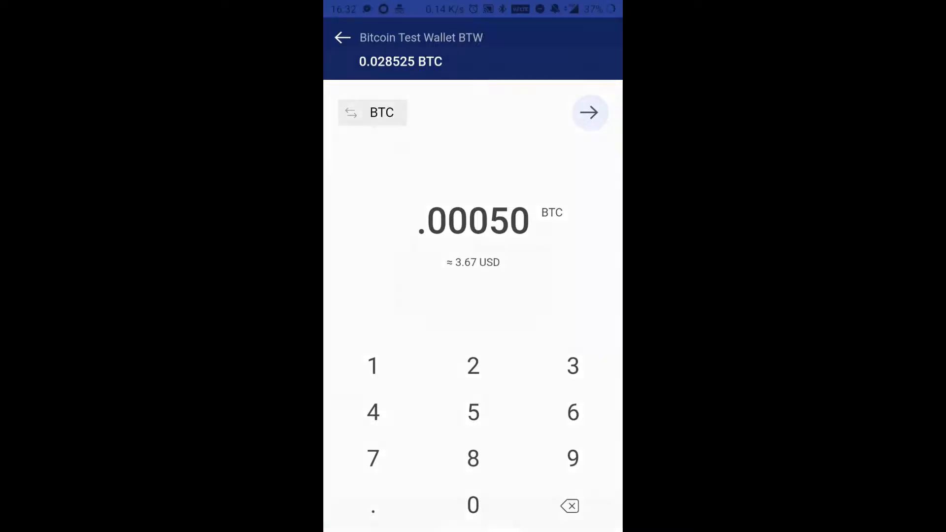
left_click(589, 113)
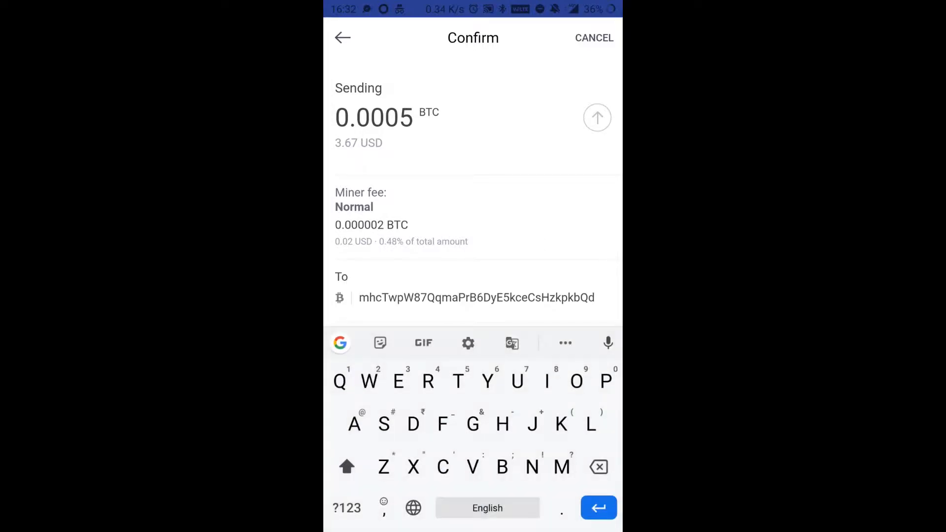
Write the memo 'Test transaction' on the confirm screen
type("est transa")
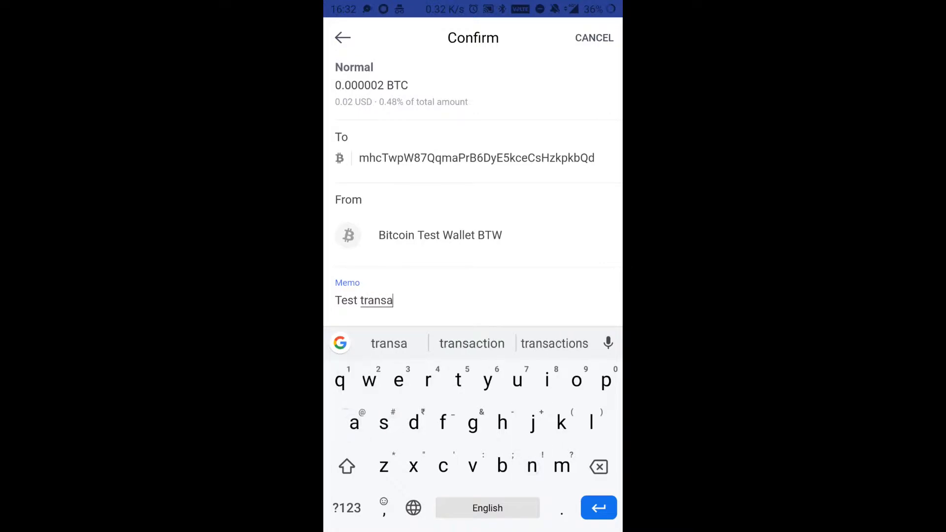
left_click(472, 343)
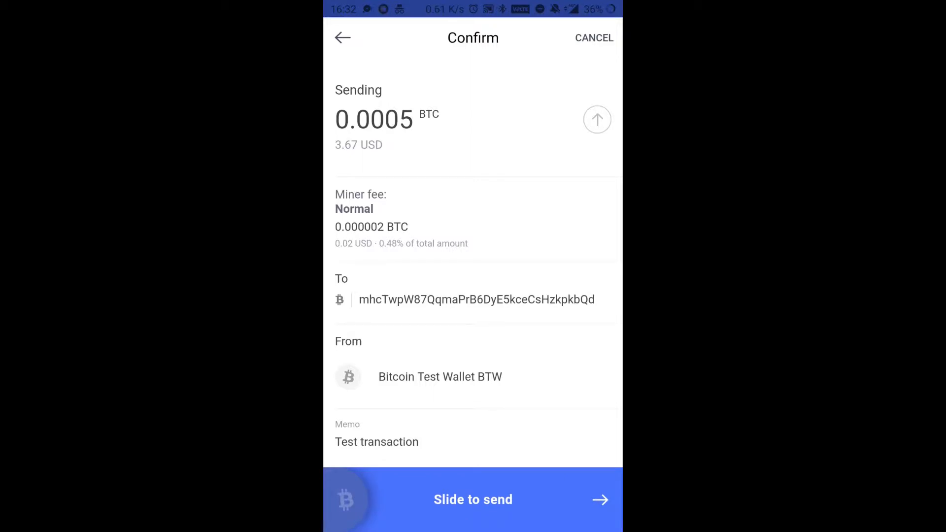
Slide to send the 0.0005 BTC payment and submit the wallet's encrypt password
left_click_drag(346, 500, 474, 500)
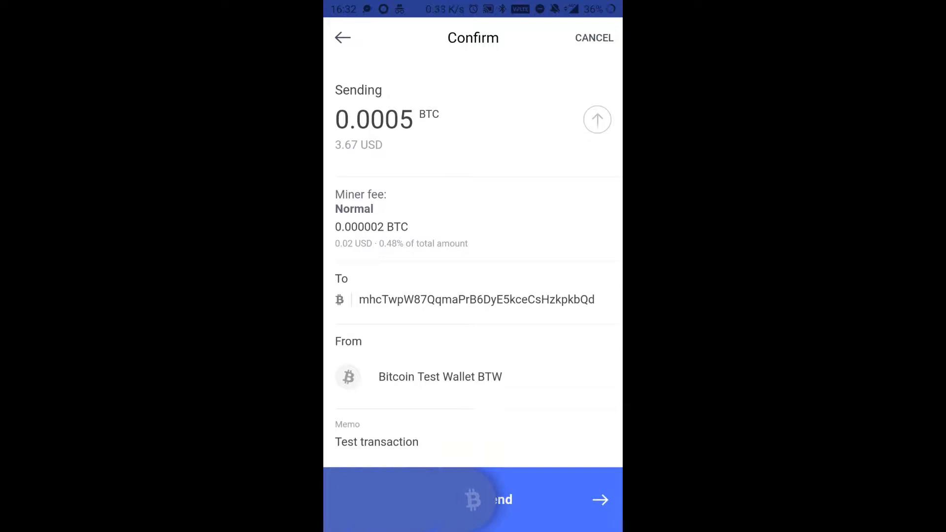
left_click(500, 499)
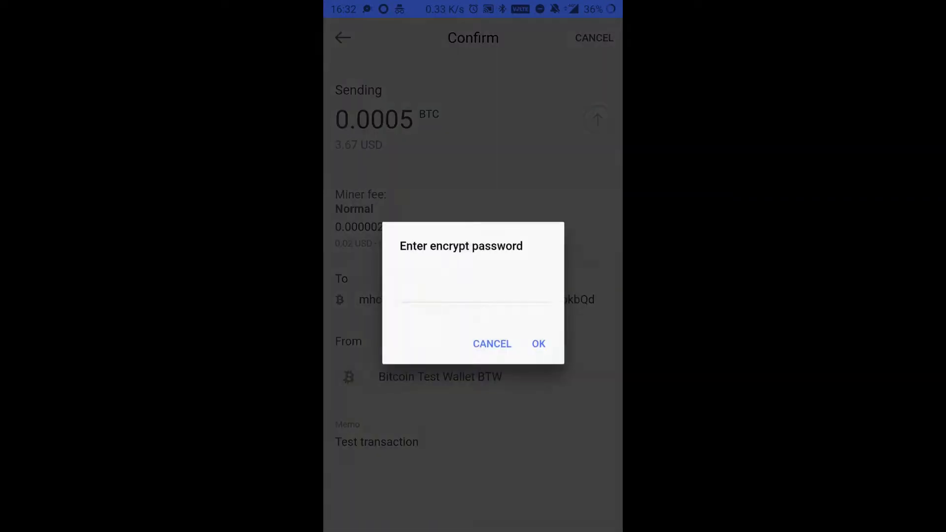
left_click(471, 300)
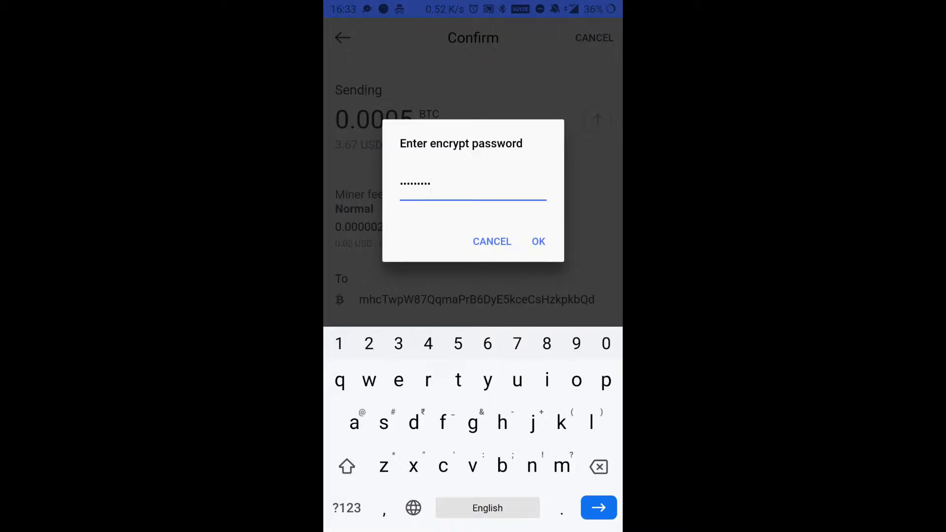
left_click(537, 241)
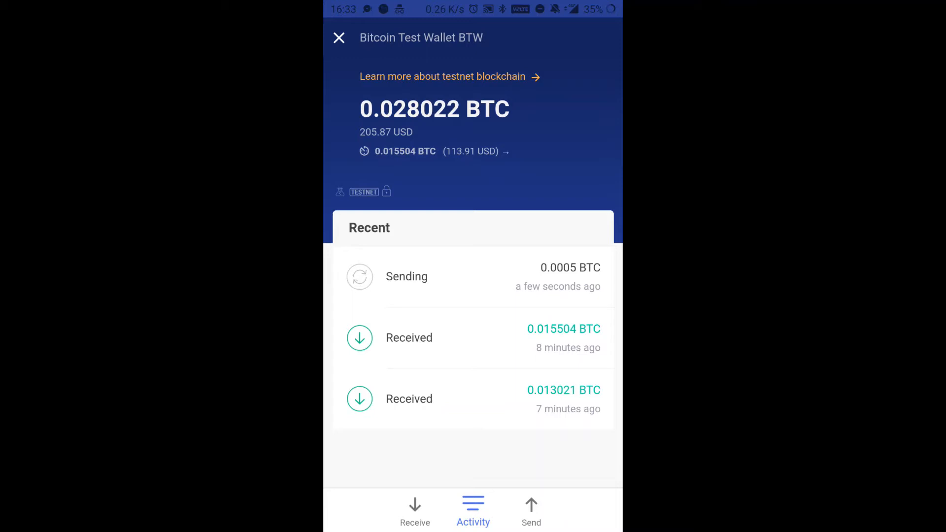
View the Sent Funds details of the unconfirmed 0.0005 BTC Sending transaction
left_click(405, 276)
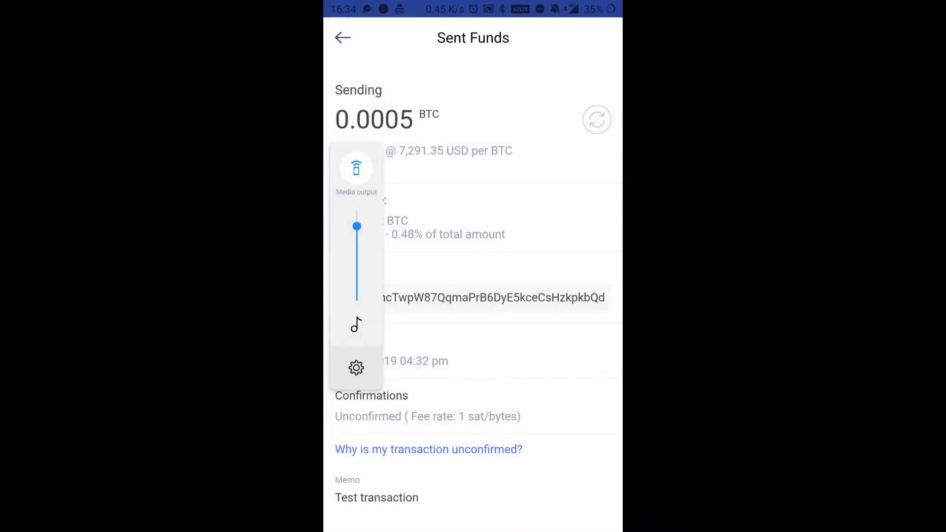